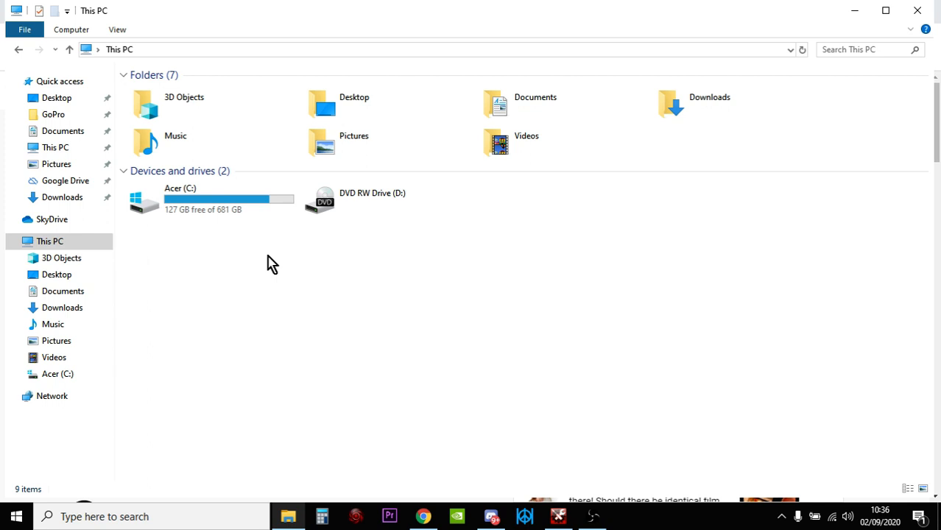
mouse_move(177, 209)
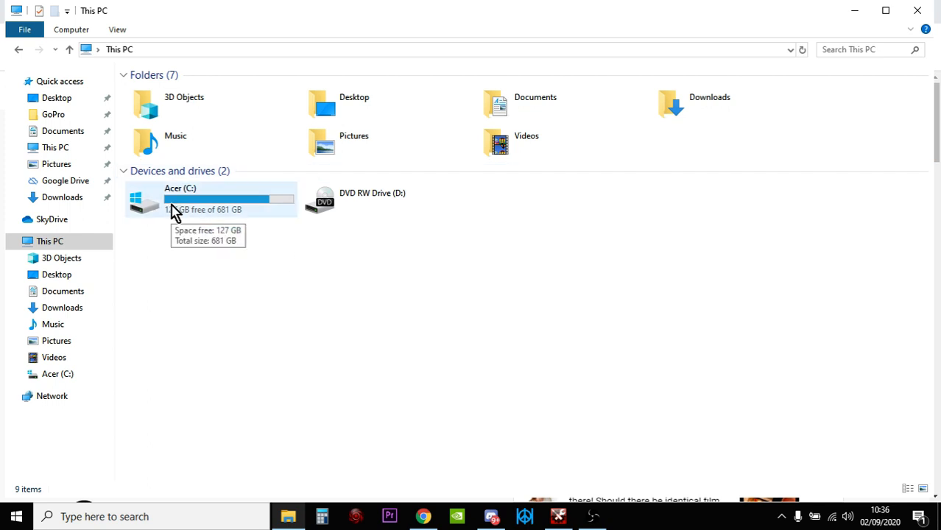
mouse_move(171, 215)
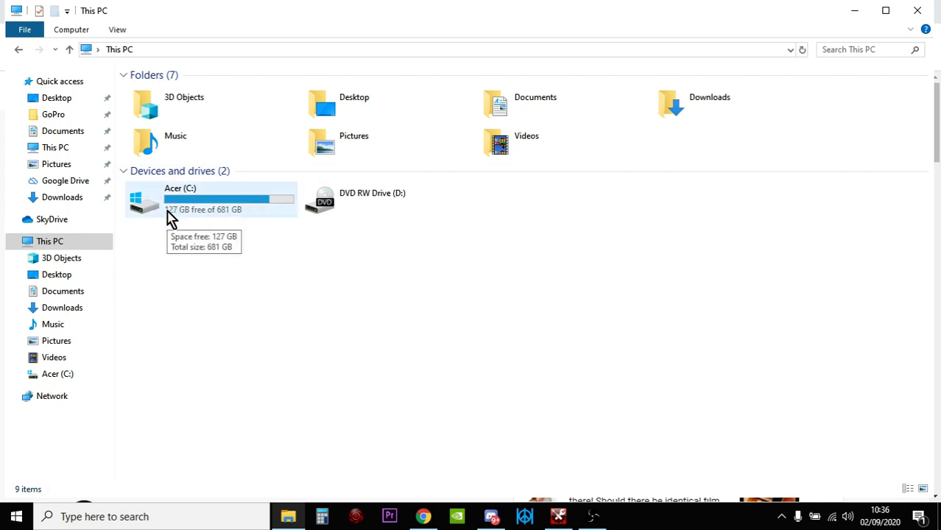
mouse_move(165, 227)
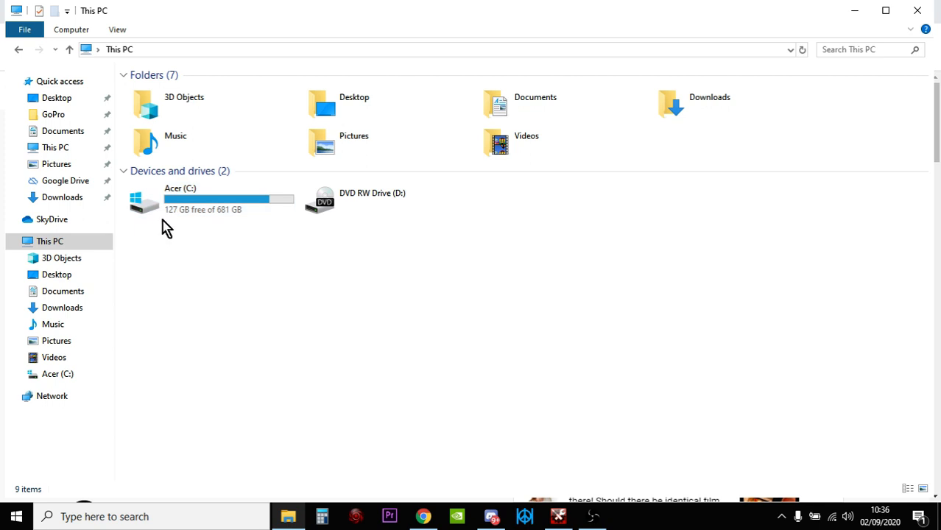
mouse_move(183, 221)
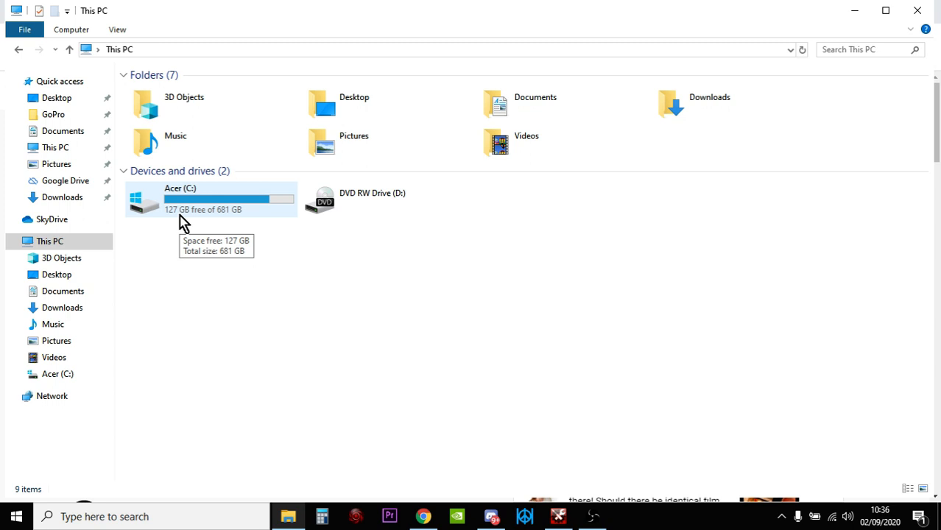
mouse_move(424, 516)
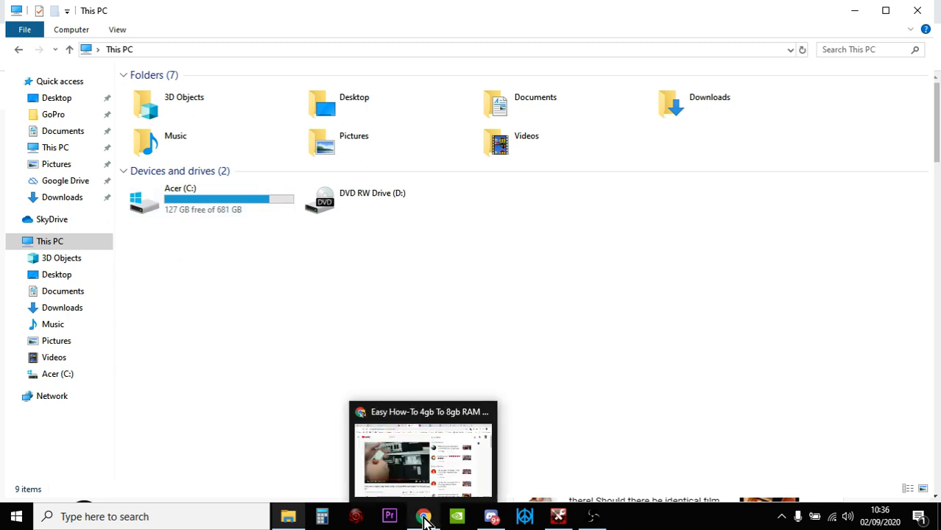
Bring Chrome forward and show iolo's System Mechanic page priced at $39.96.
left_click(424, 516)
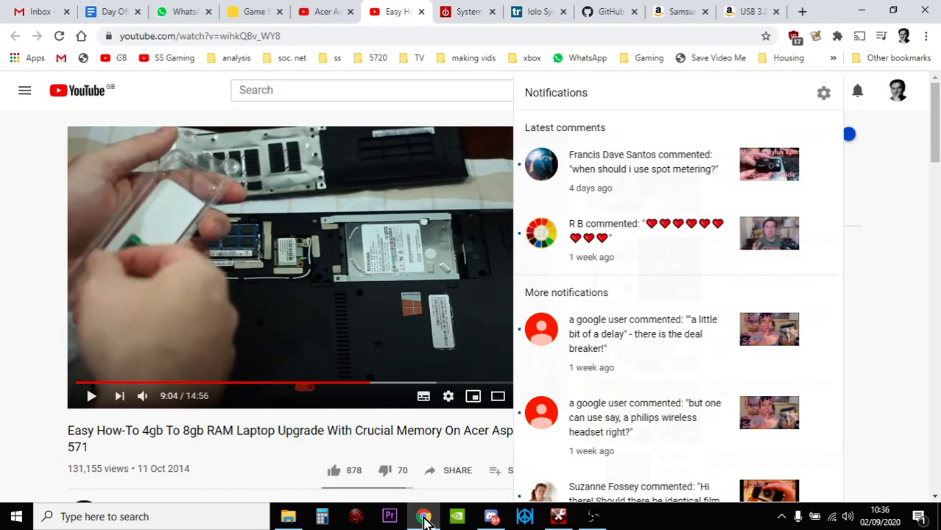
mouse_move(455, 247)
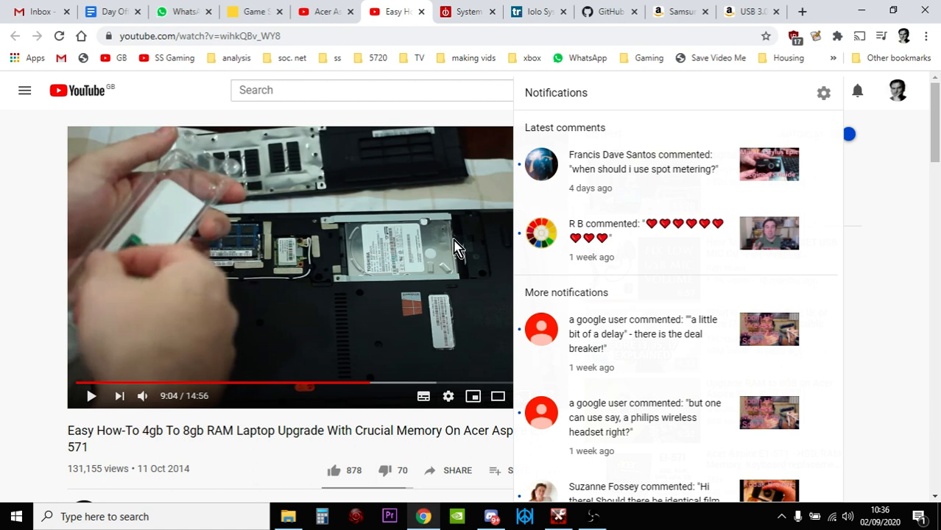
mouse_move(506, 127)
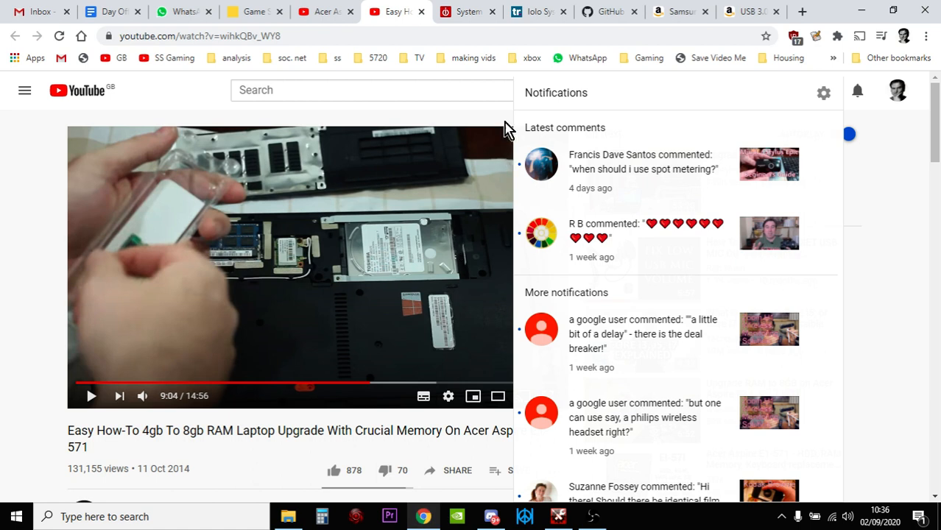
left_click(469, 12)
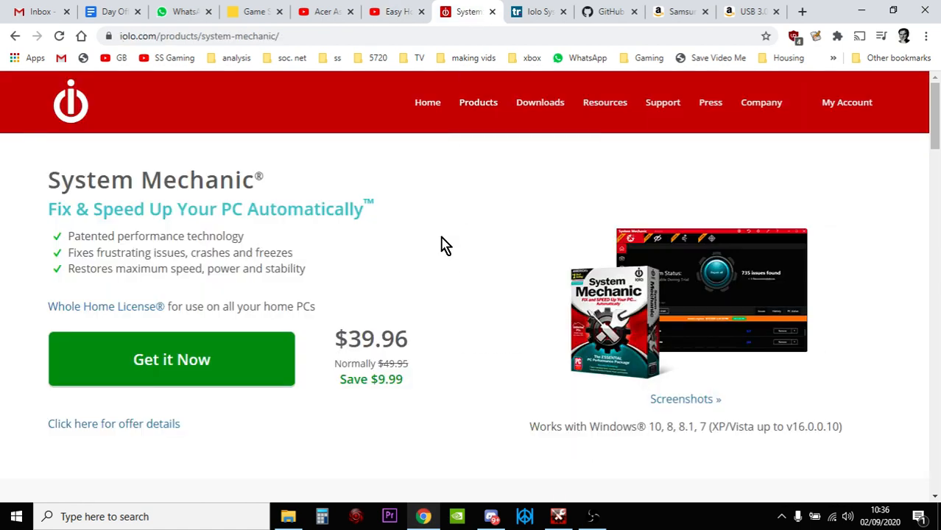
mouse_move(407, 205)
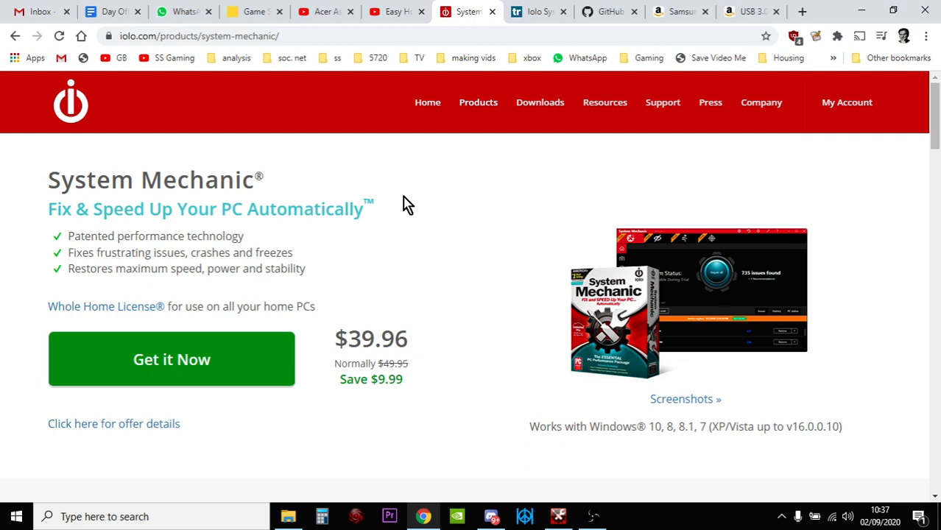
mouse_move(582, 516)
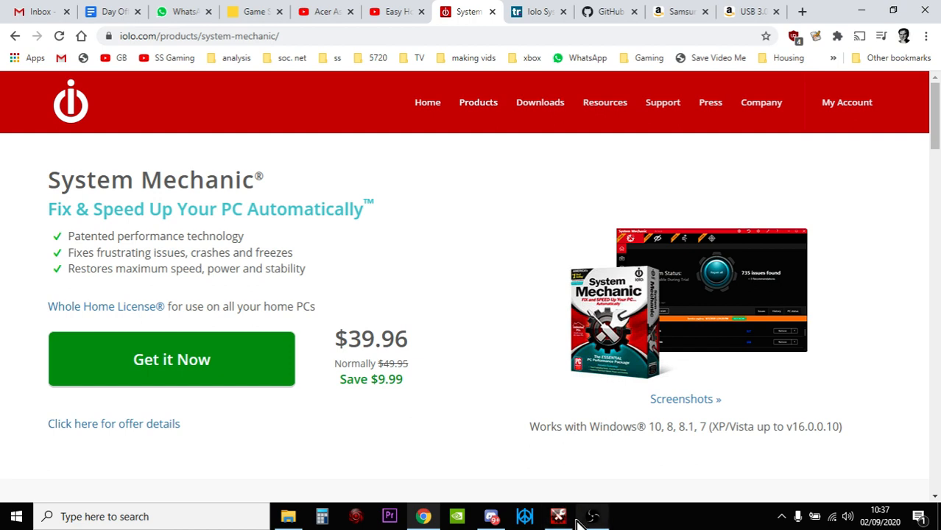
left_click(558, 515)
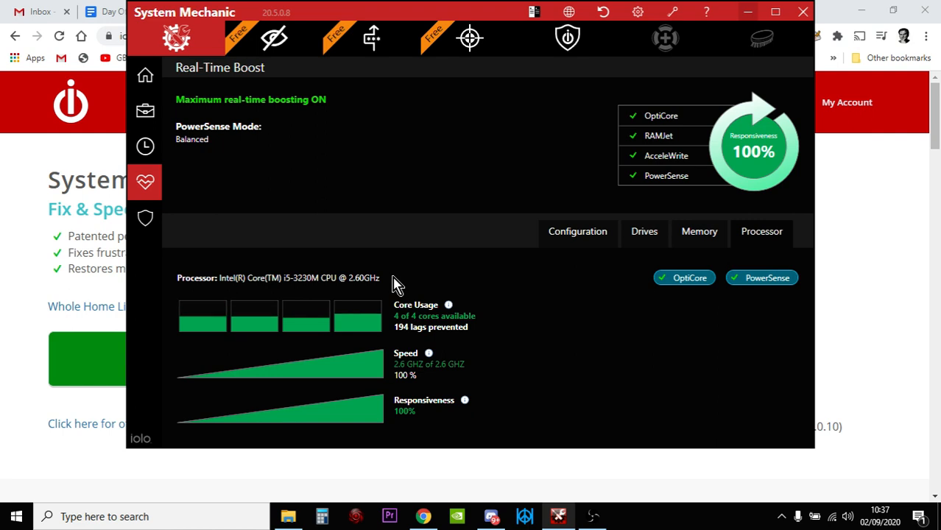
mouse_move(430, 333)
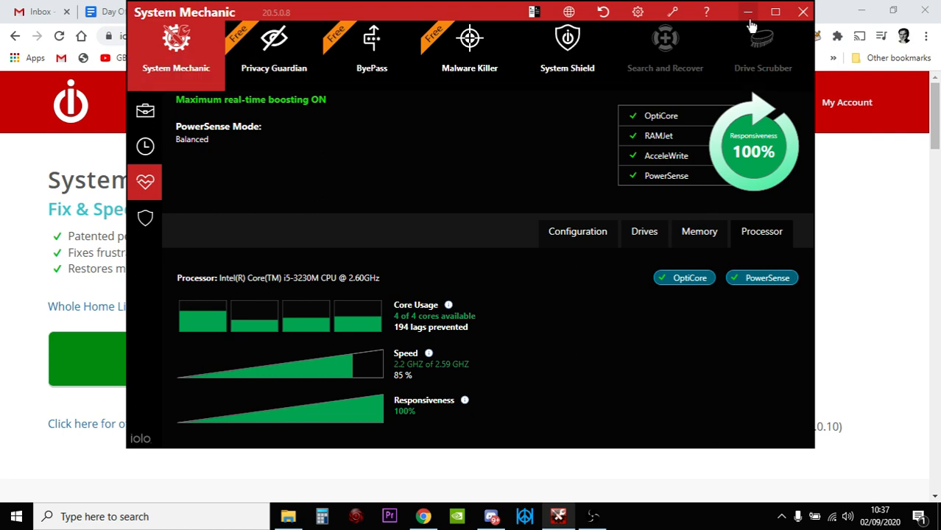
left_click(749, 12)
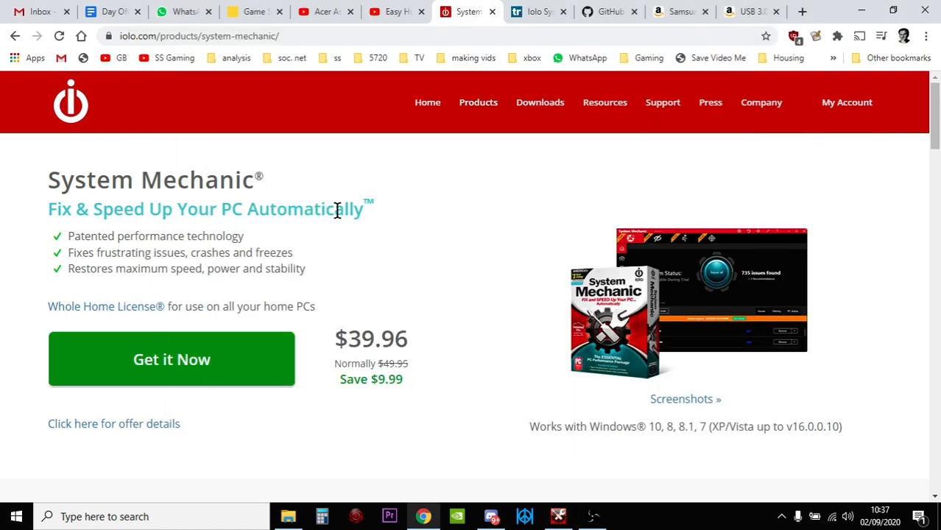
mouse_move(477, 103)
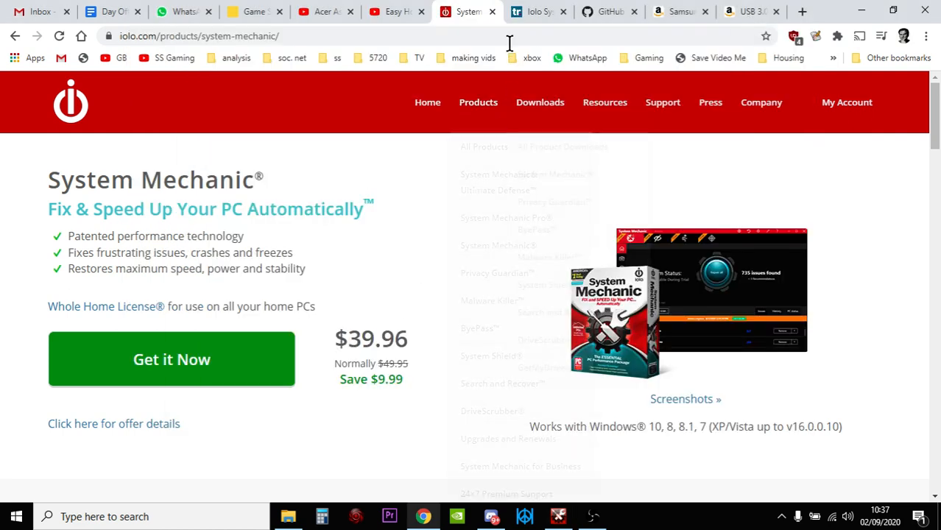
mouse_move(533, 12)
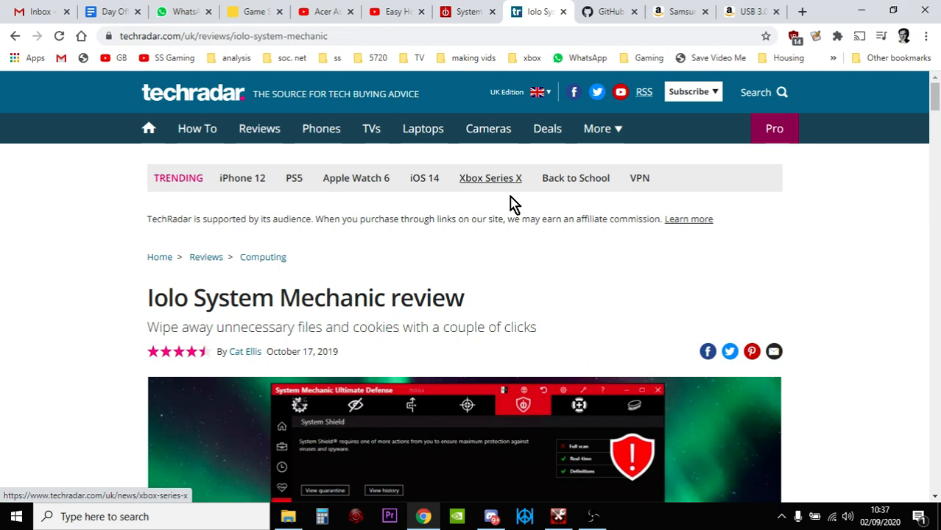
Scroll the TechRadar review down to the Iolo System Mechanic deals from £14.98.
scroll("down", 3)
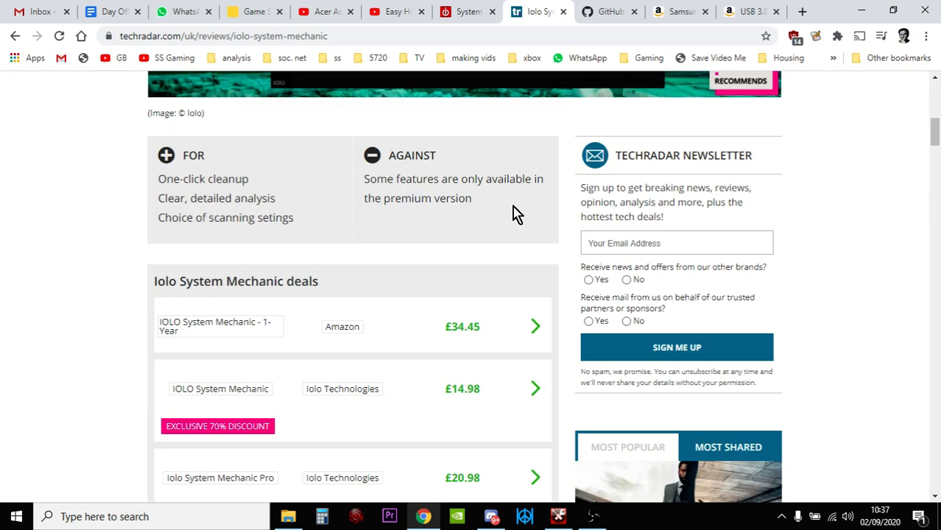
scroll("down", 3)
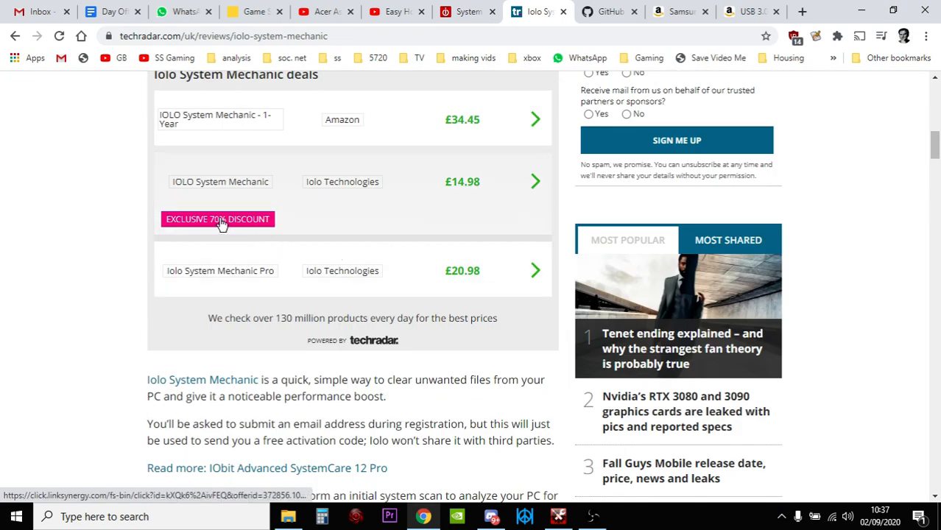
mouse_move(472, 185)
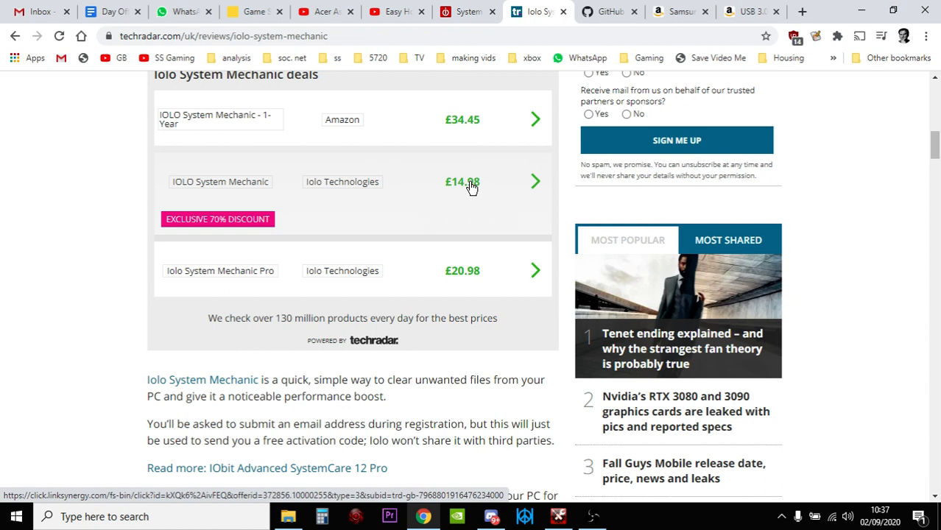
mouse_move(456, 190)
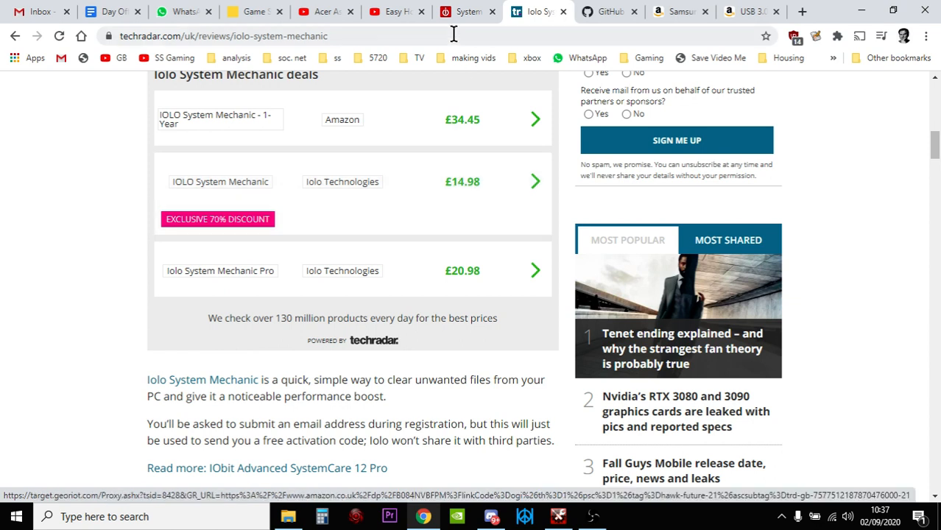
mouse_move(607, 12)
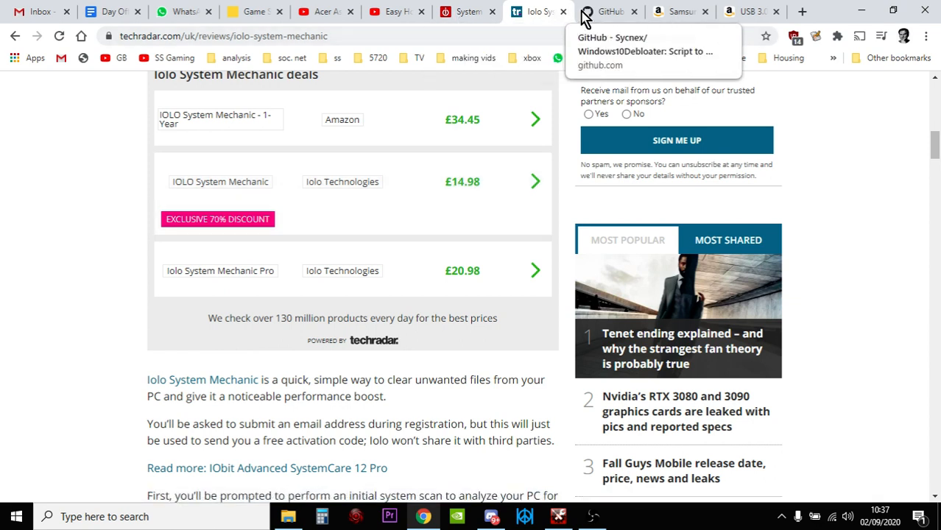
Show the Sycnex/Windows10Debloater repository, glancing through its file list and README.
left_click(610, 12)
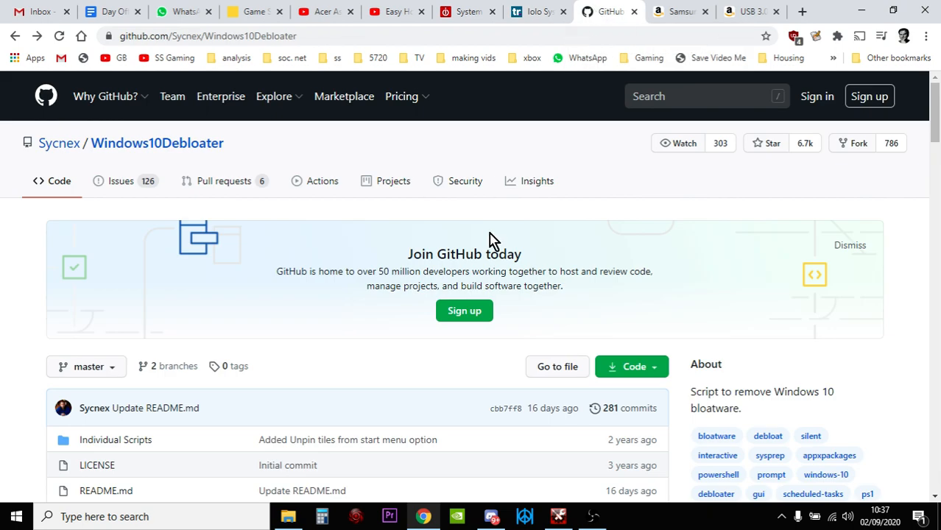
mouse_move(106, 170)
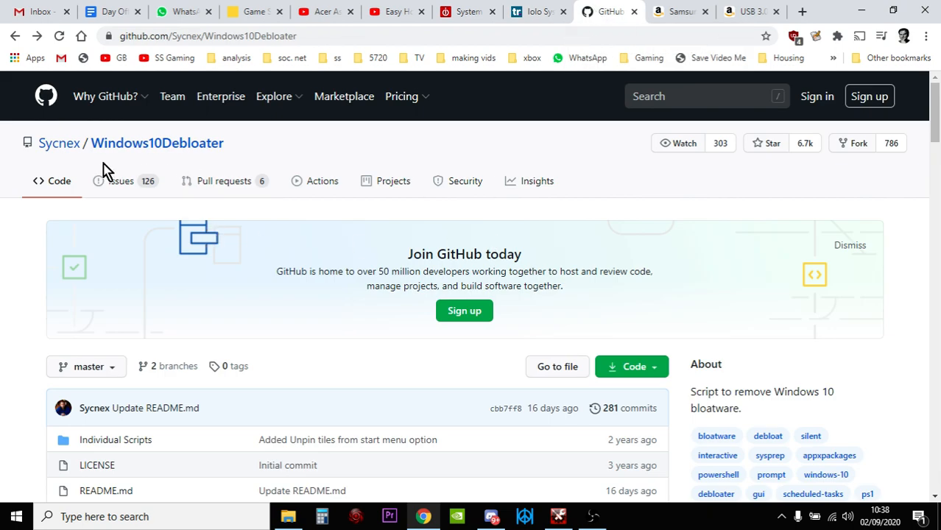
mouse_move(224, 180)
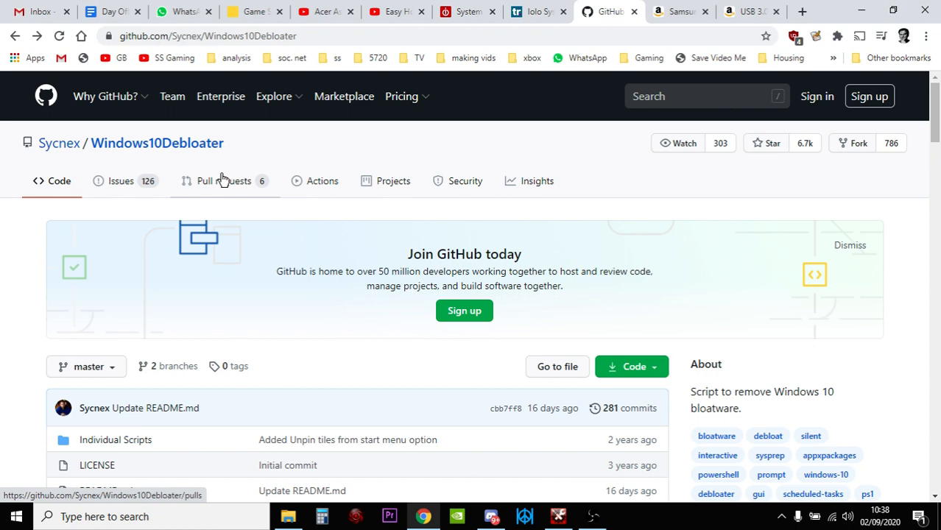
scroll("down", 3)
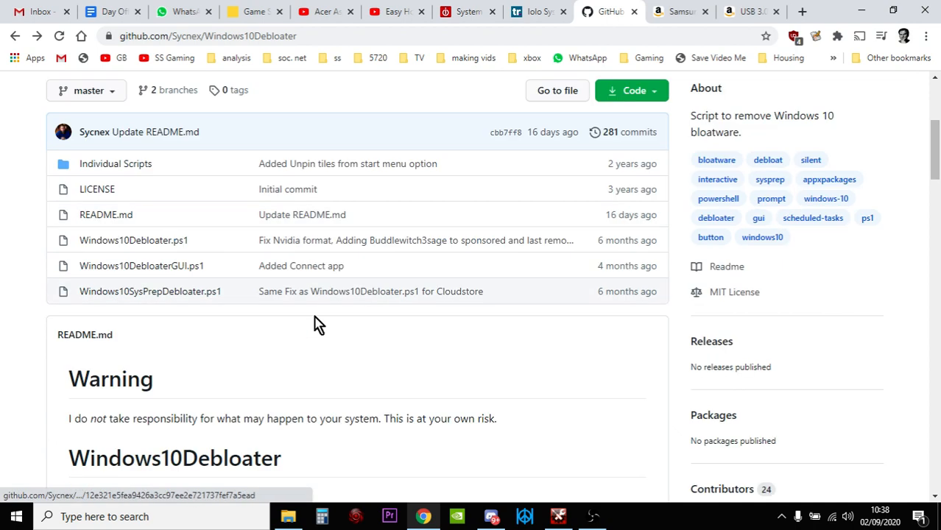
scroll("up", 3)
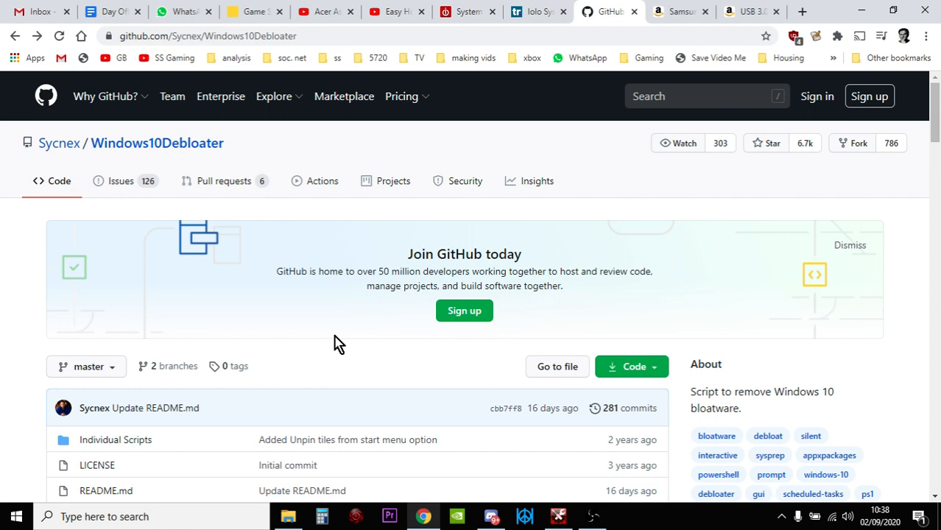
mouse_move(268, 303)
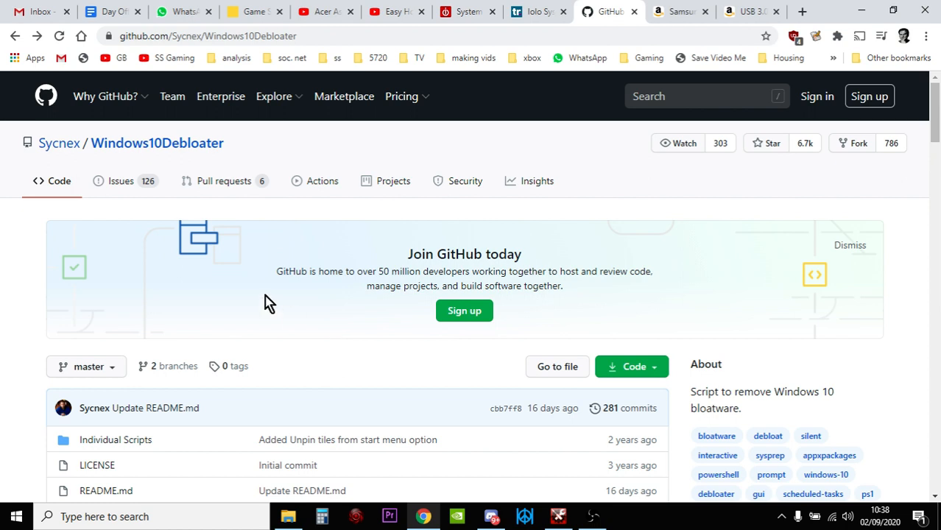
mouse_move(277, 300)
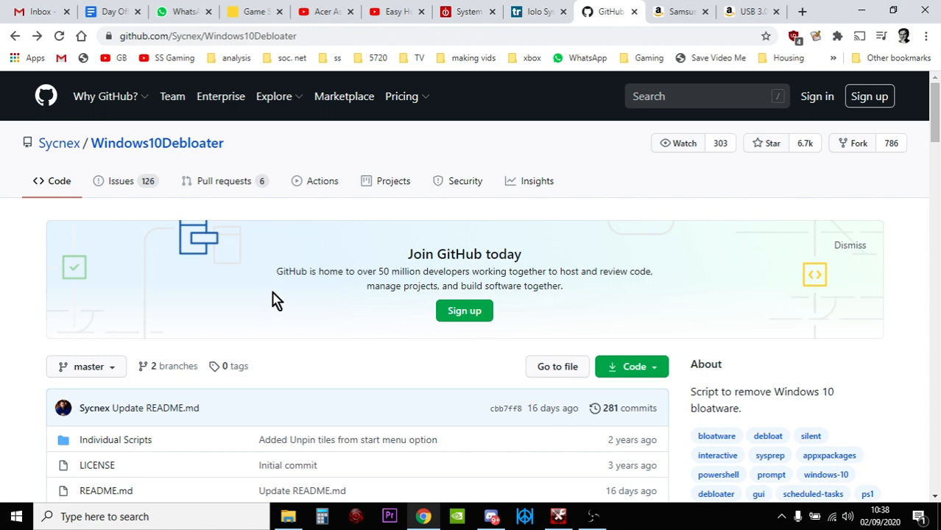
mouse_move(315, 293)
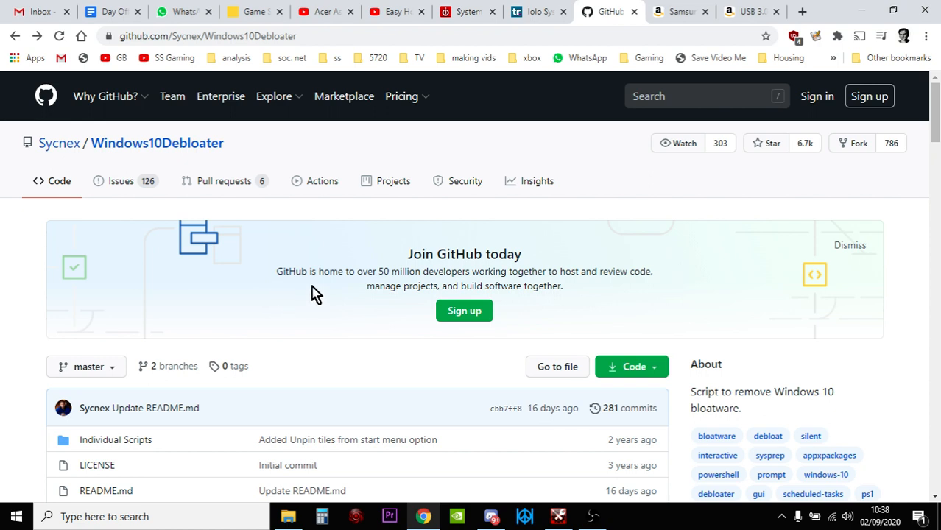
mouse_move(479, 283)
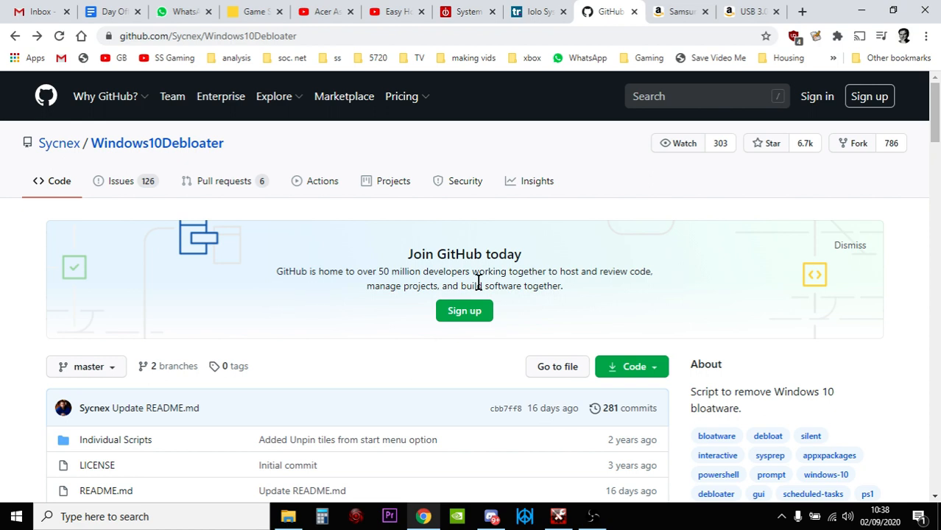
mouse_move(684, 15)
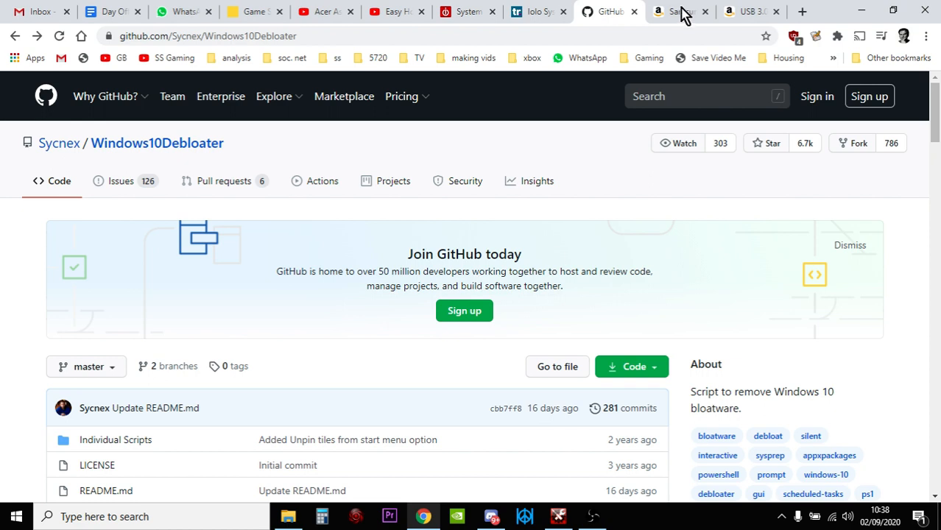
Review the Samsung 860 EVO 1 TB SSD listing, then show the £6.59 USB 3.0 to SATA adapter.
left_click(678, 12)
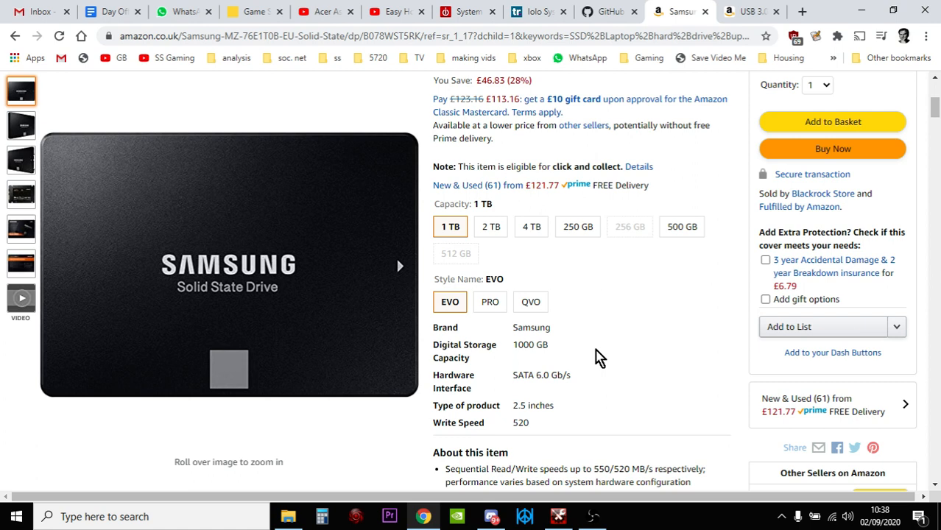
mouse_move(622, 327)
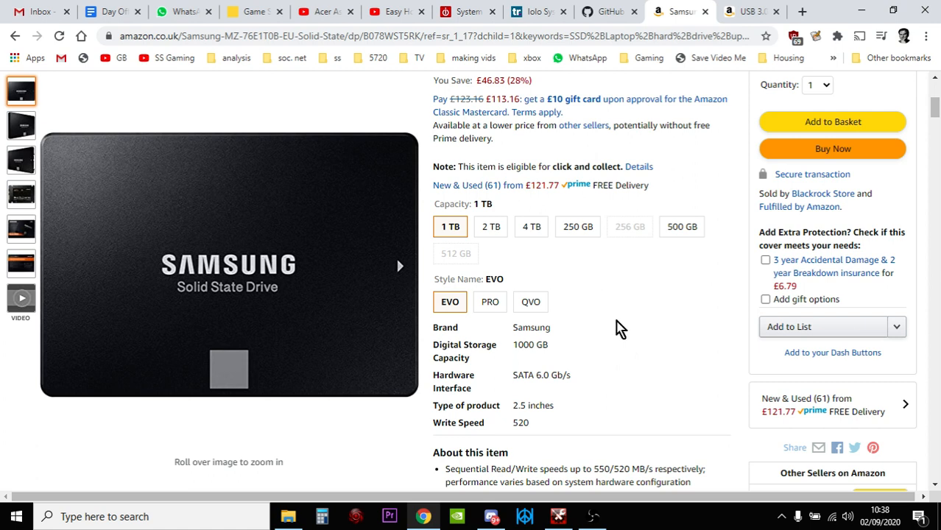
scroll("up", 3)
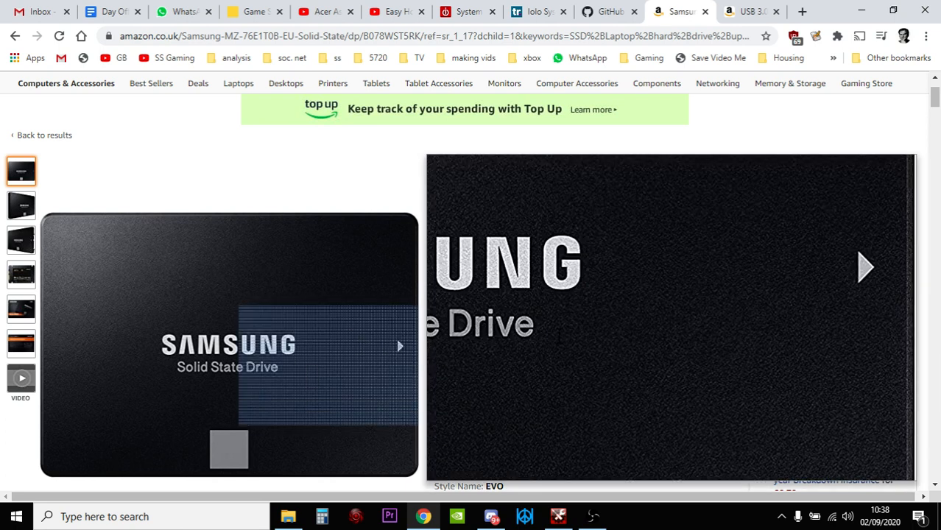
mouse_move(236, 154)
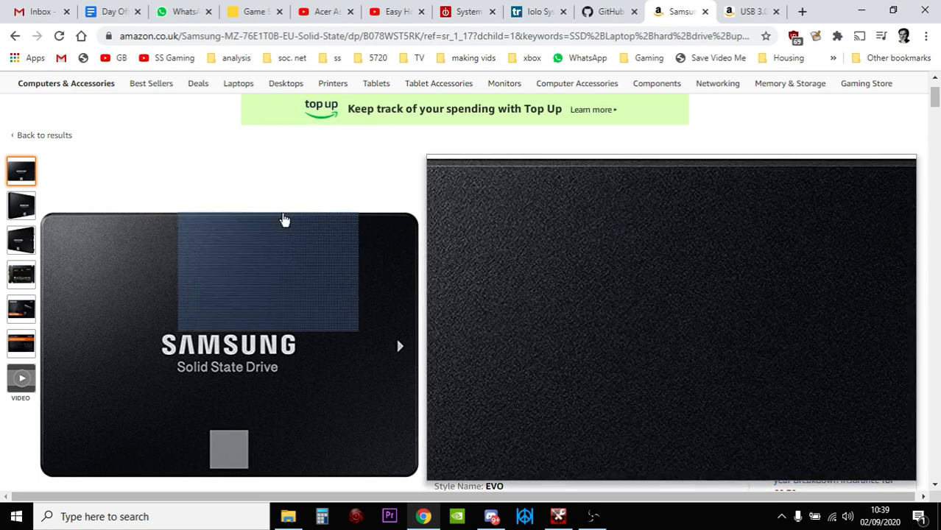
left_click(751, 11)
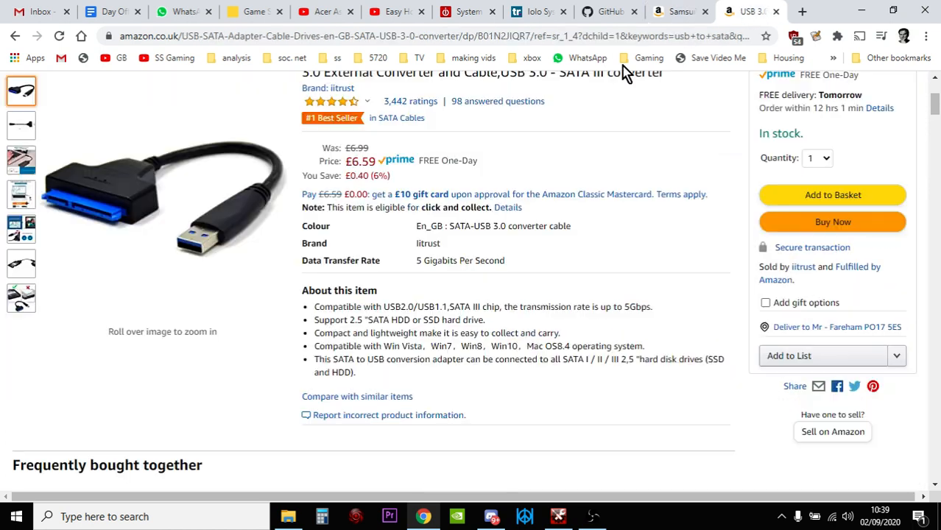
Return to the £123.16 Samsung 860 EVO listing after glancing at This PC's drives.
scroll("up", 3)
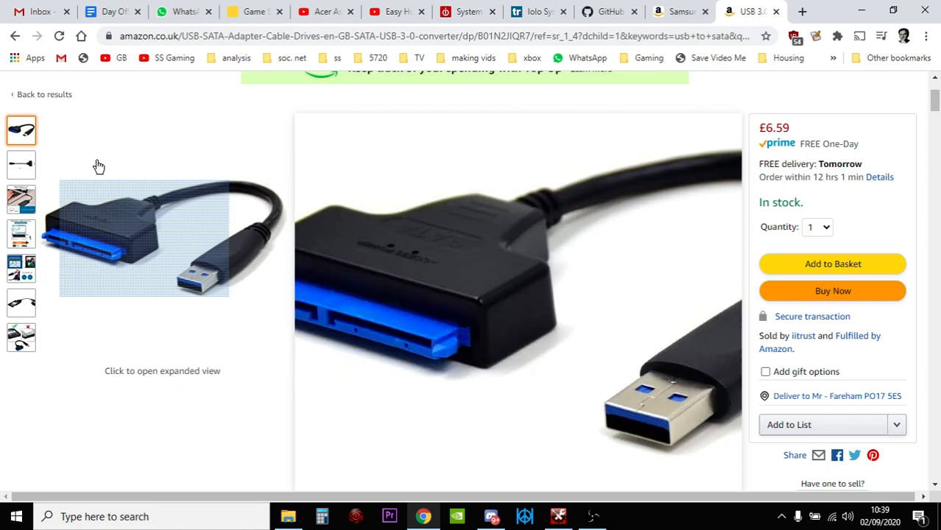
scroll("up", 3)
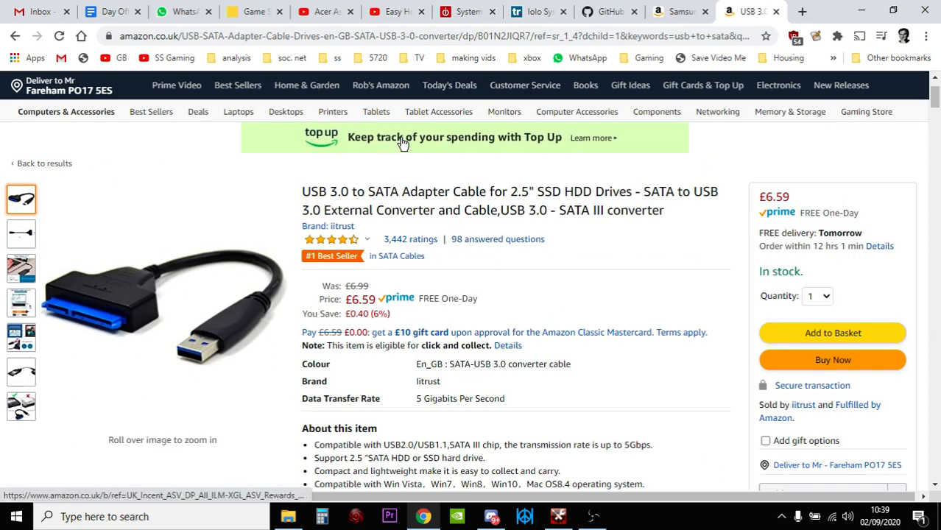
left_click(678, 12)
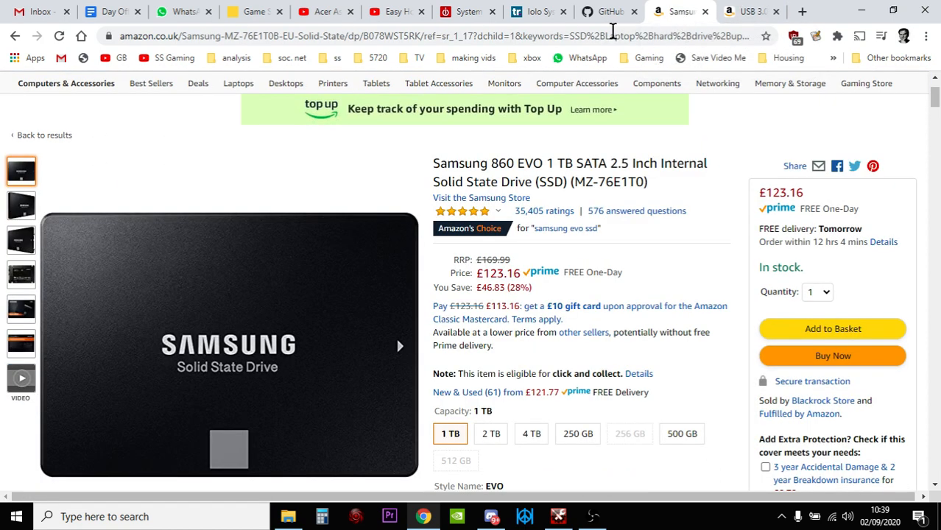
mouse_move(218, 121)
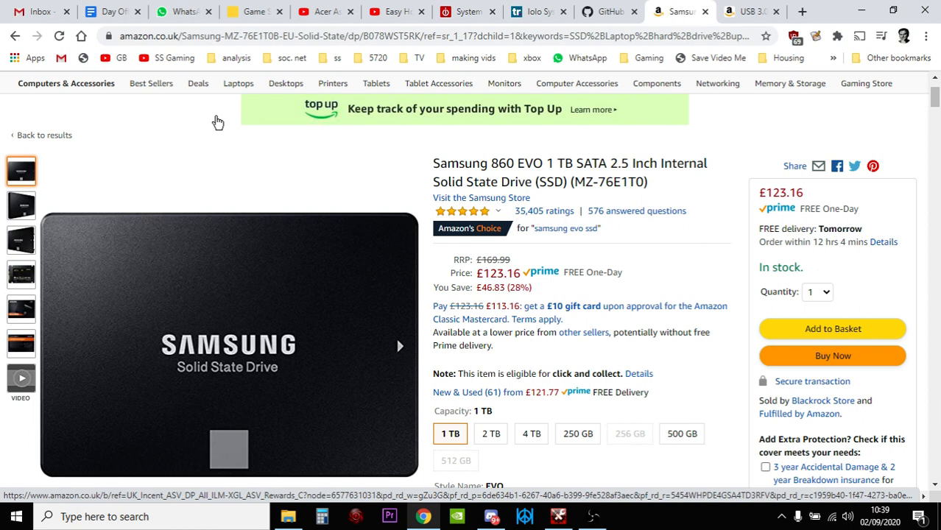
mouse_move(392, 224)
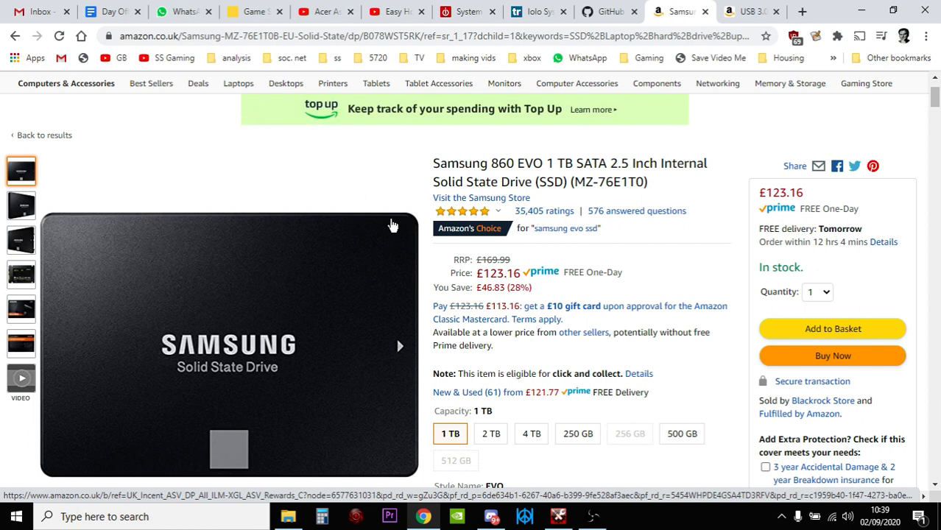
left_click(287, 515)
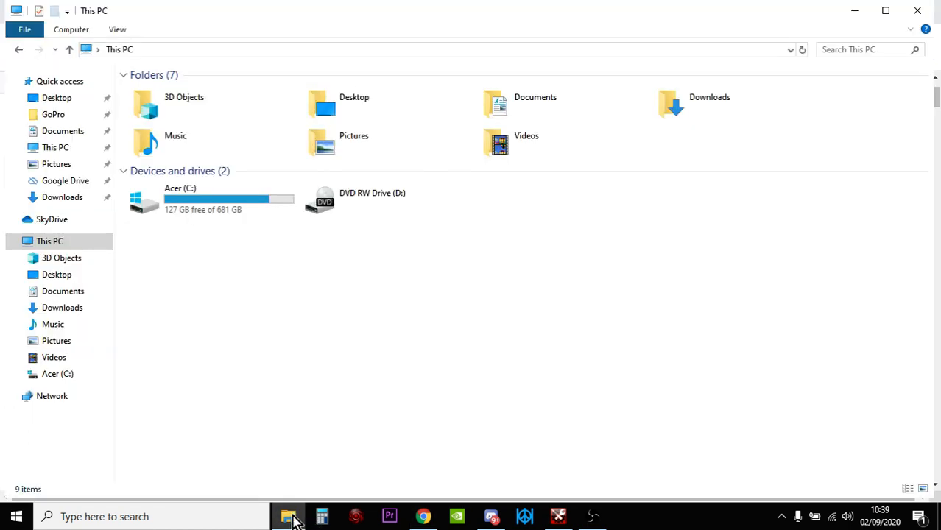
mouse_move(425, 515)
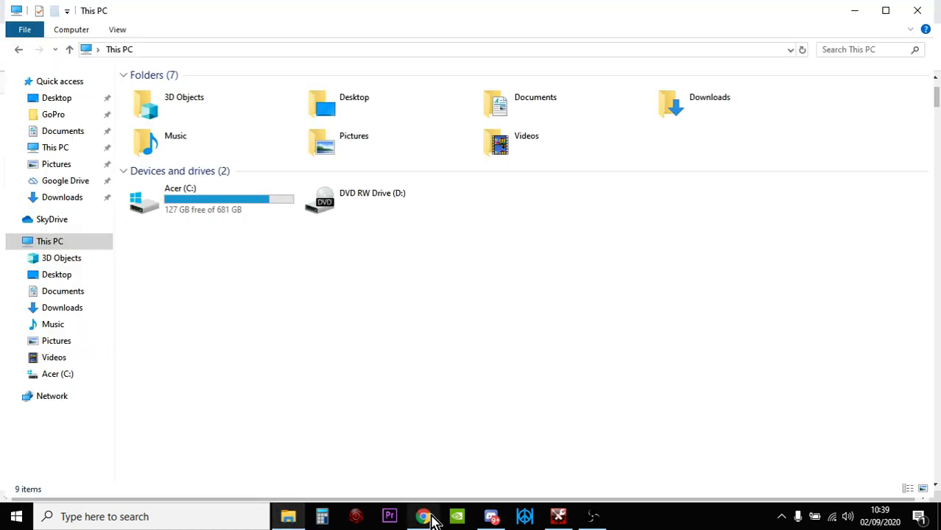
left_click(424, 516)
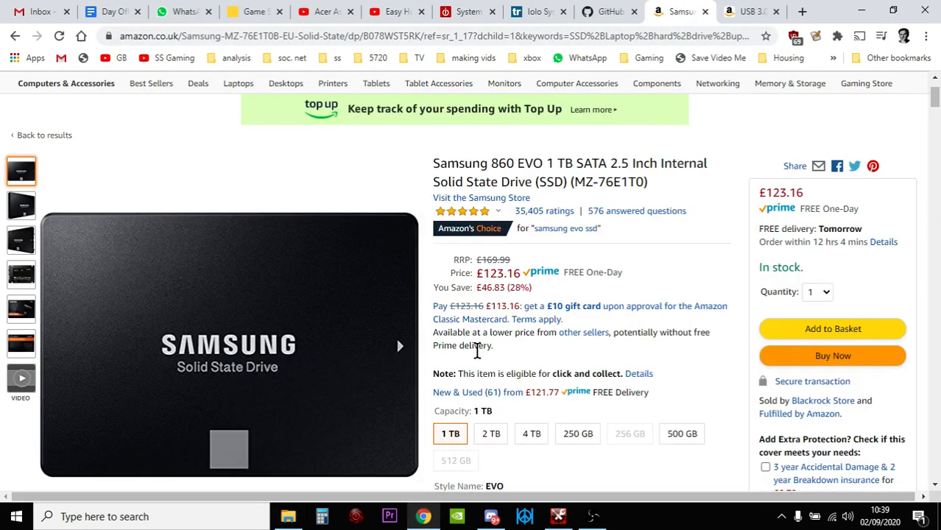
left_click(469, 12)
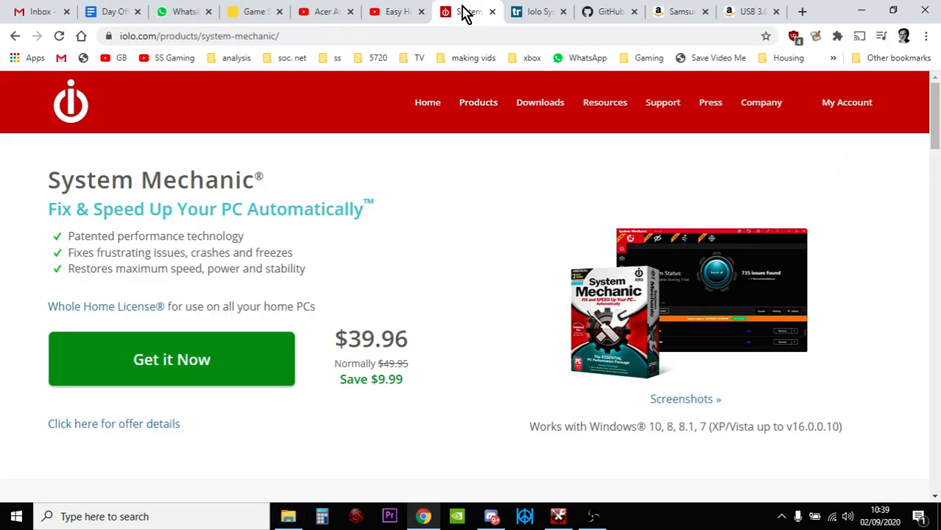
mouse_move(607, 29)
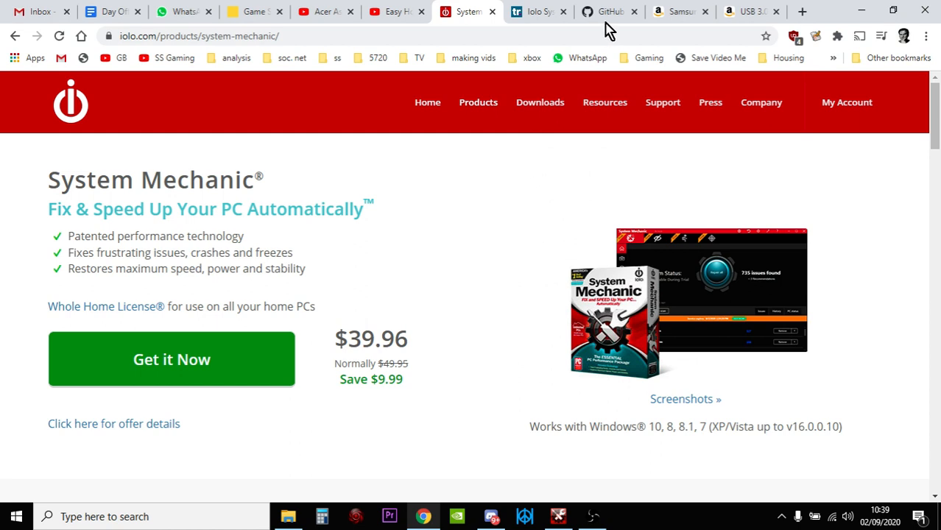
left_click(606, 12)
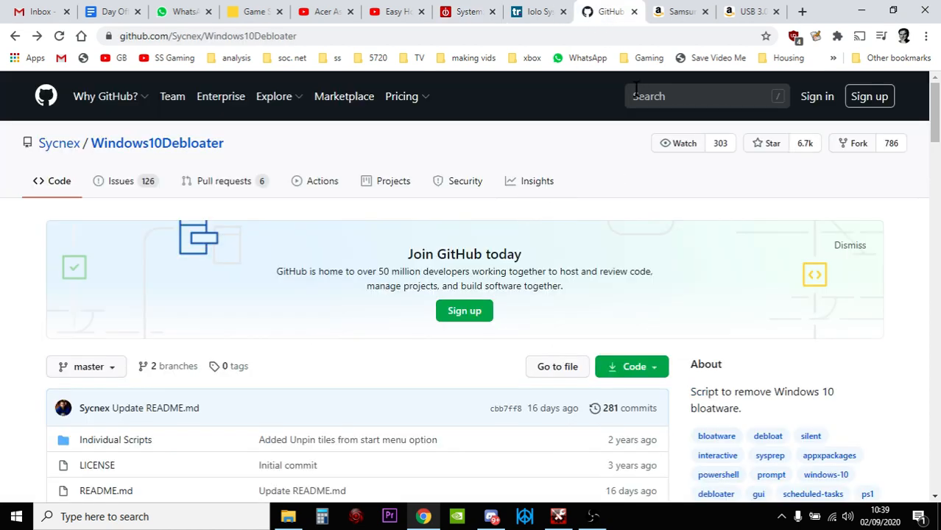
left_click(677, 12)
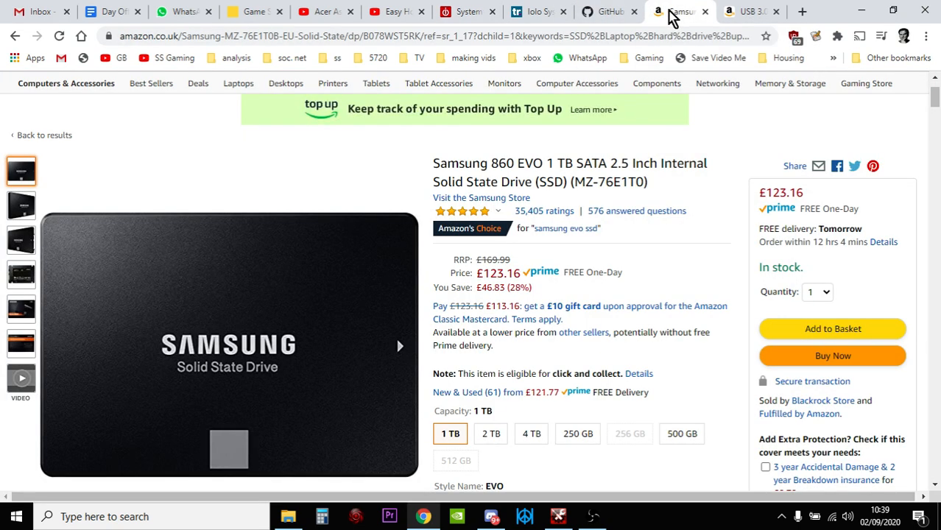
mouse_move(238, 140)
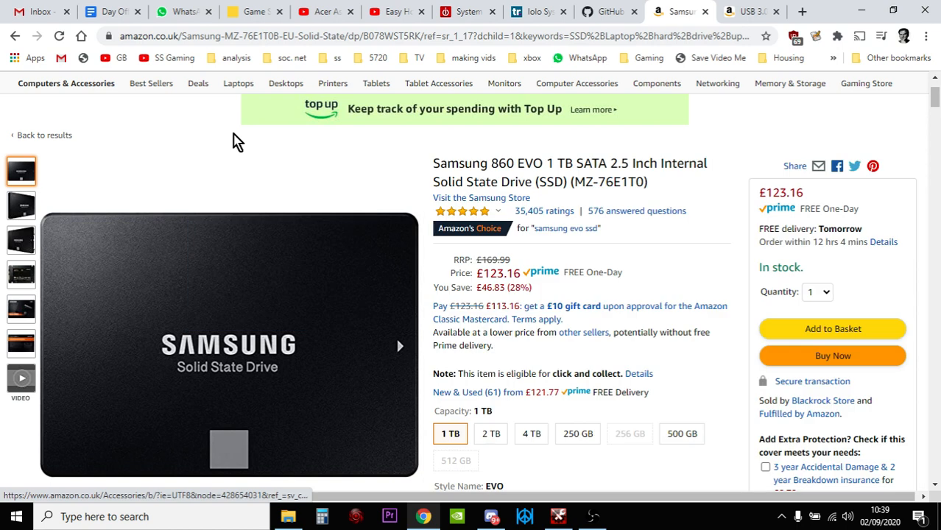